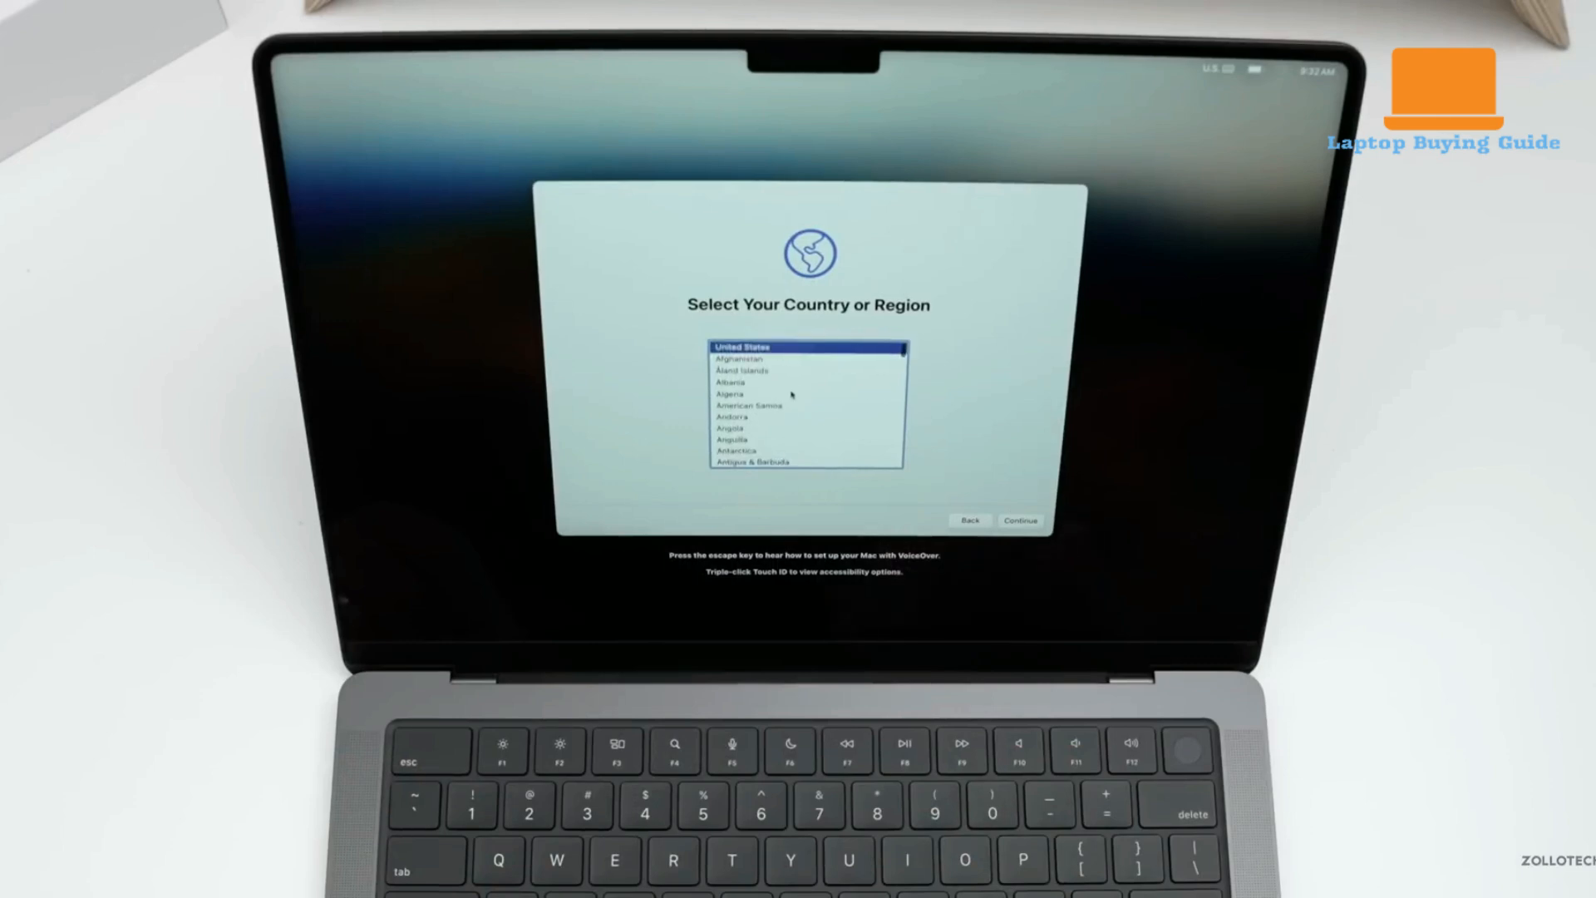
Step: Keep United States as the country or region and continue to Accessibility
click(1019, 520)
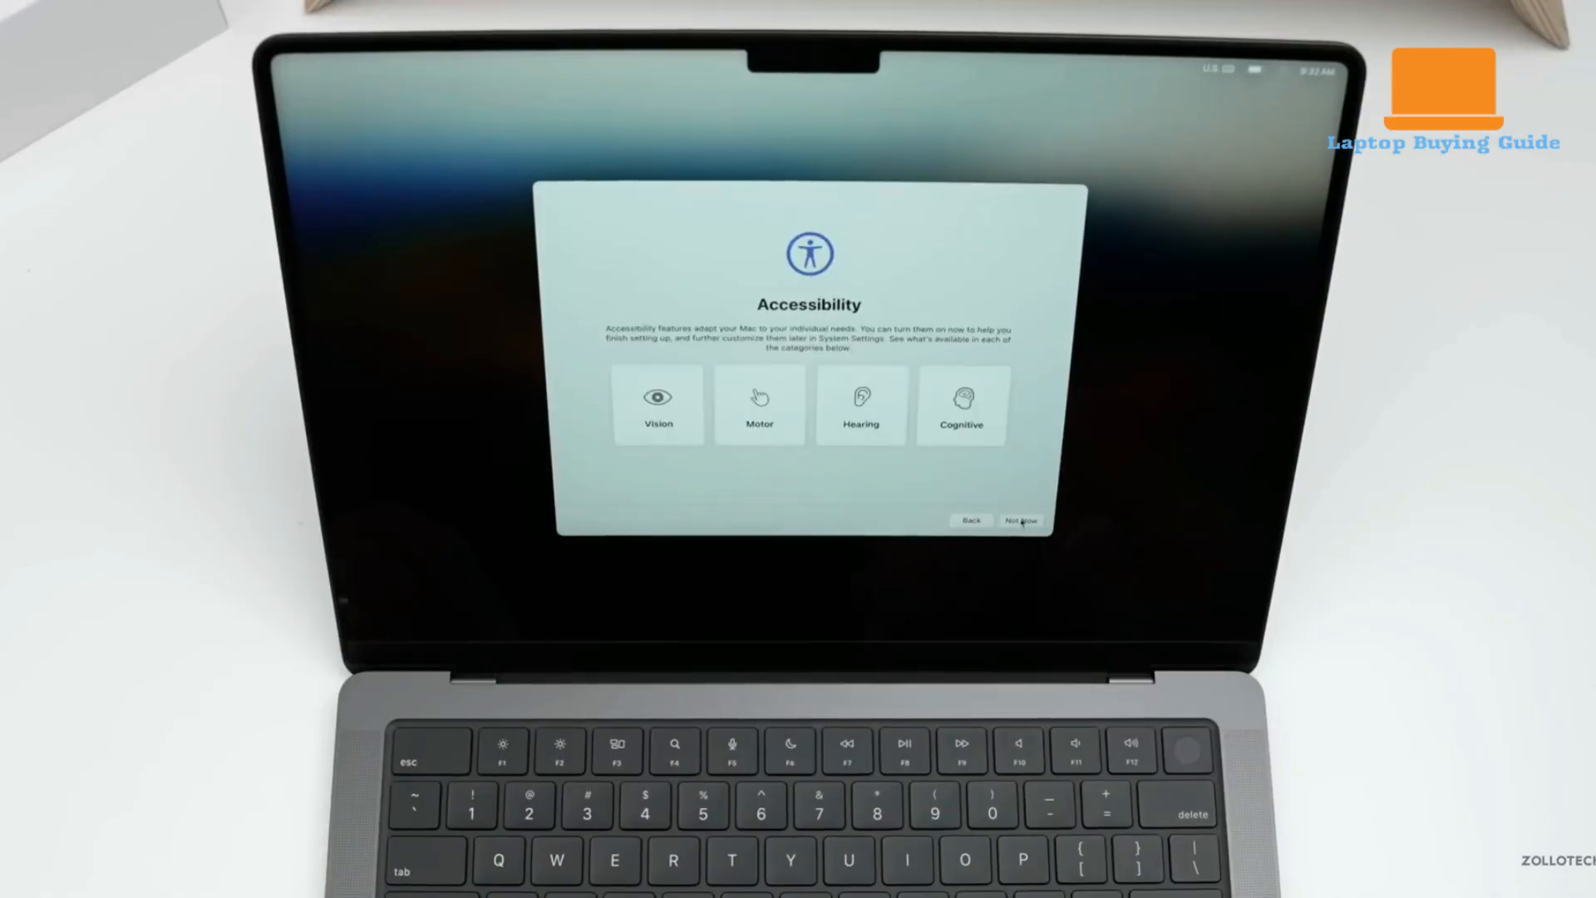
Step: Skip Accessibility with Not Now and continue past Data & Privacy to Migration Assistant
click(1019, 521)
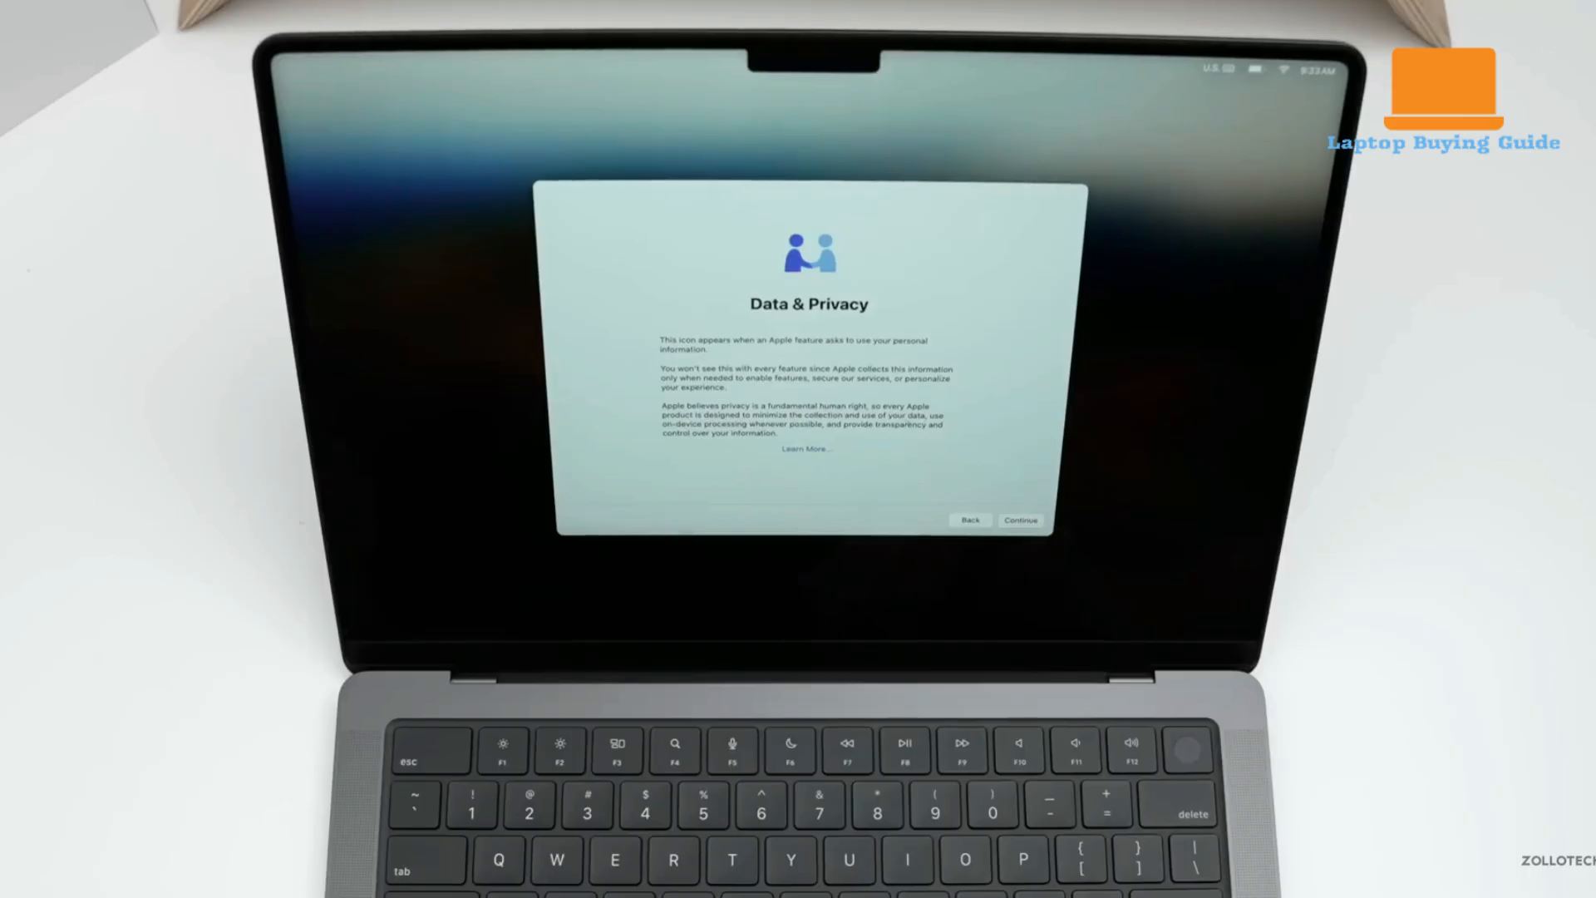
click(1020, 520)
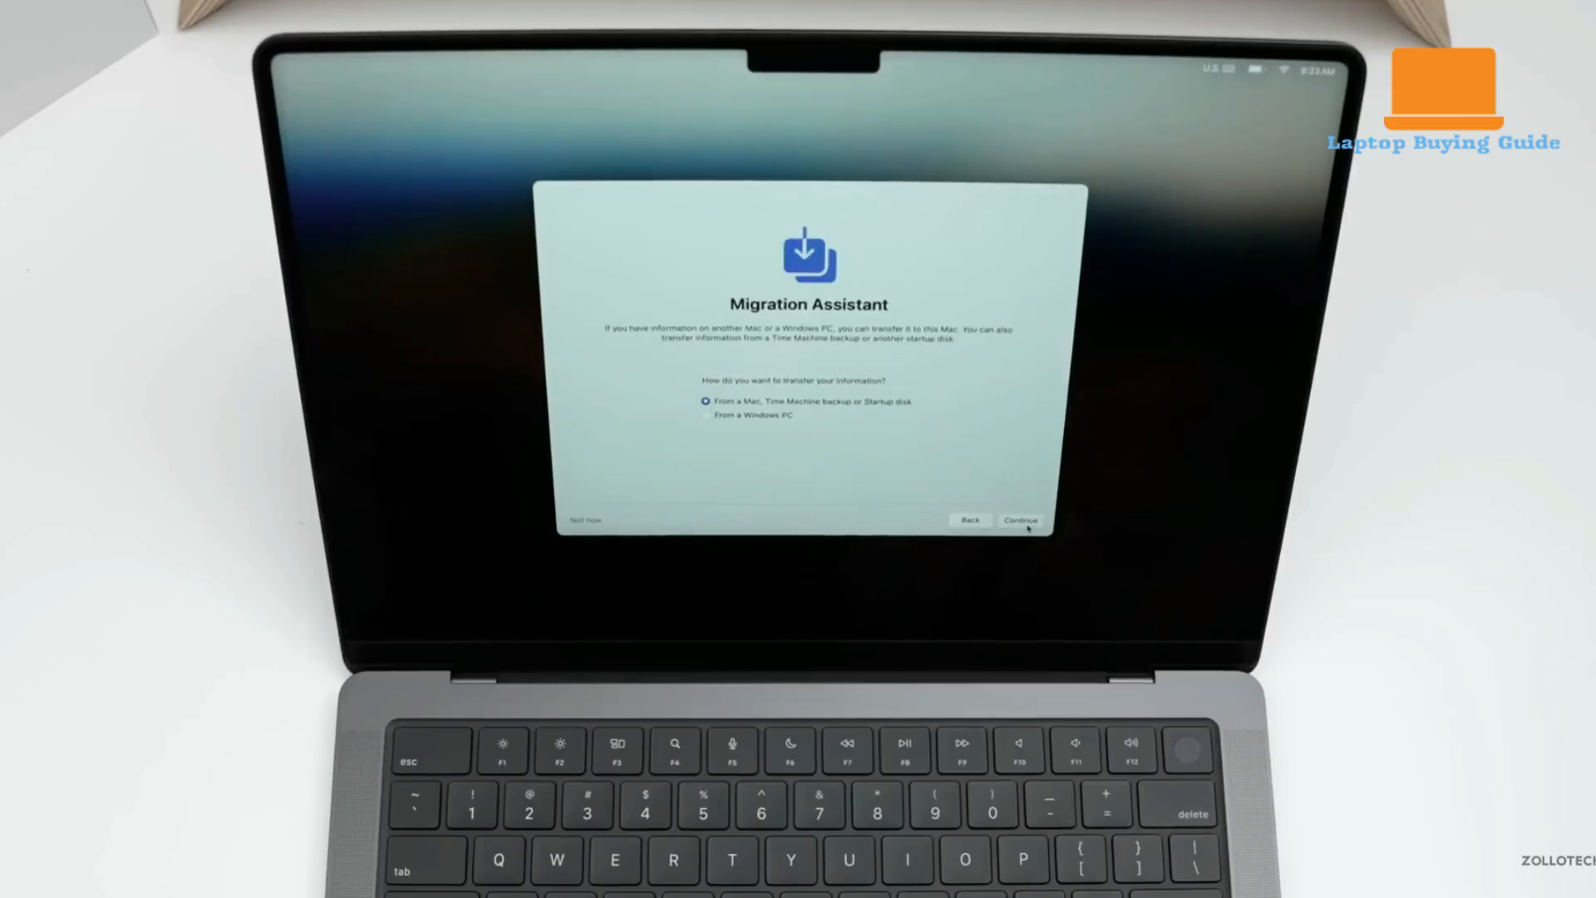